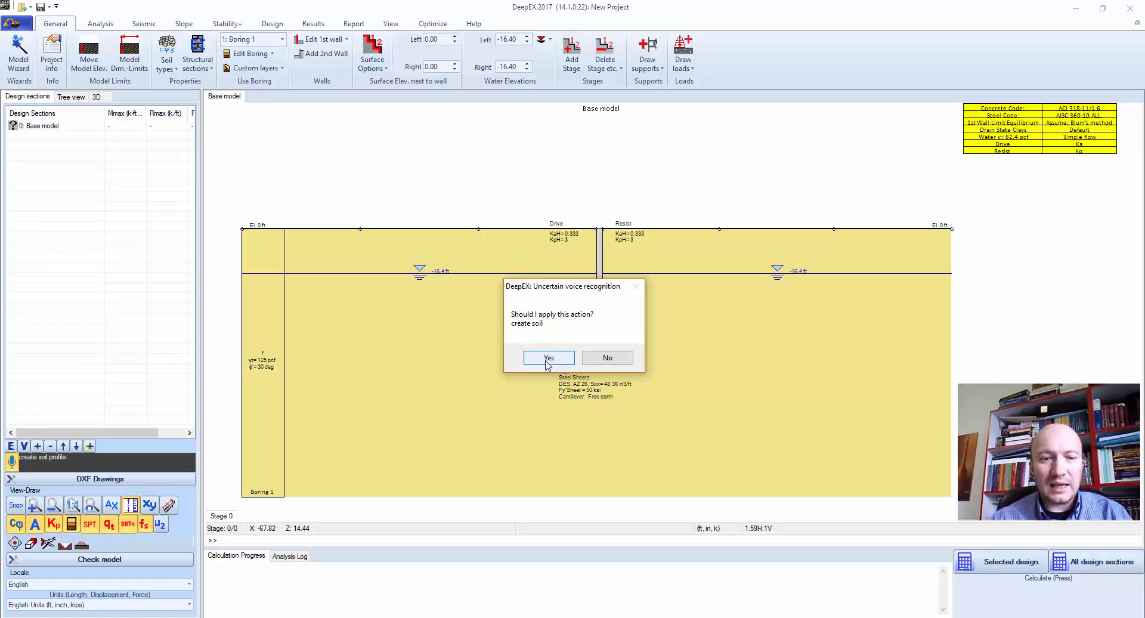
# - Generate sand soils 2 (0 to −10 ft) and 3 (−10 to −25 ft), erasing existing soils
pyautogui.click(548, 358)
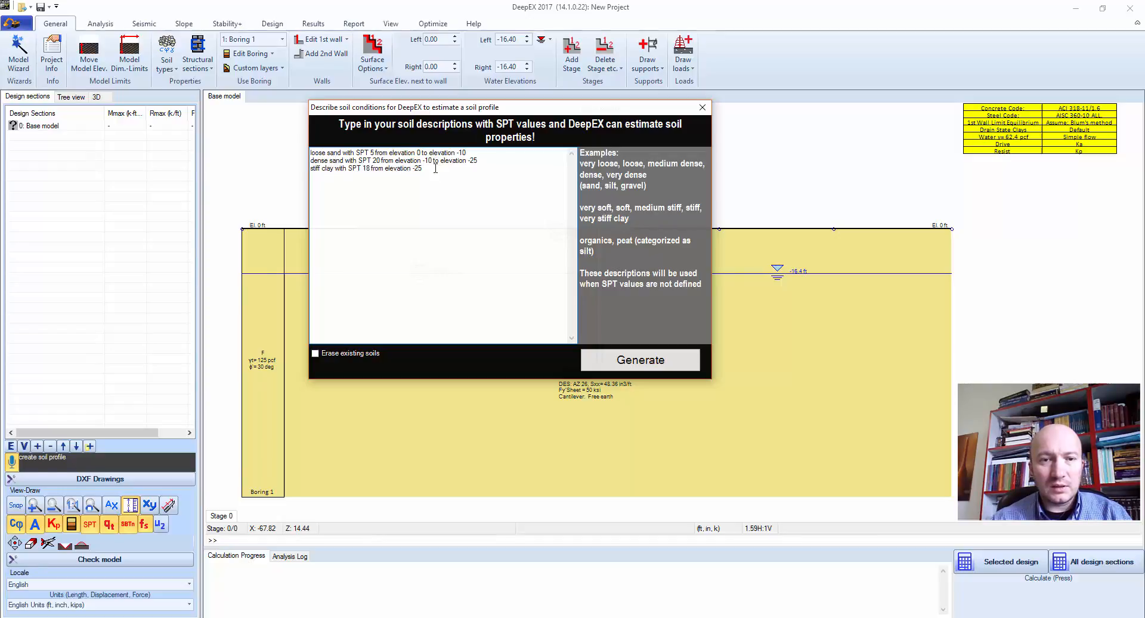
pyautogui.press('Backspace')
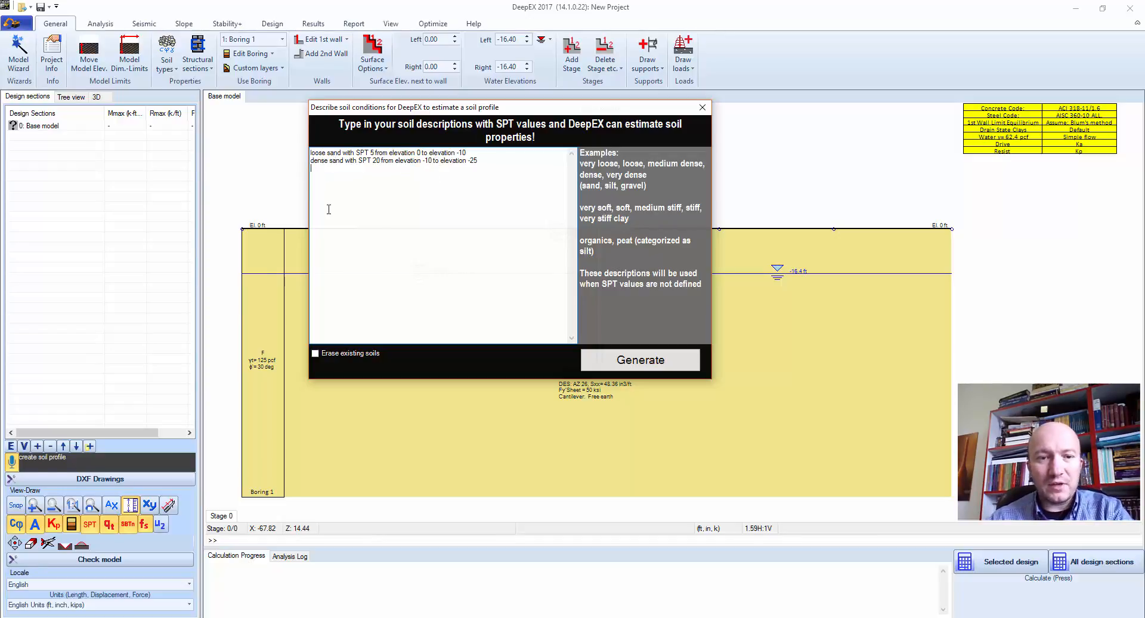
pyautogui.click(315, 353)
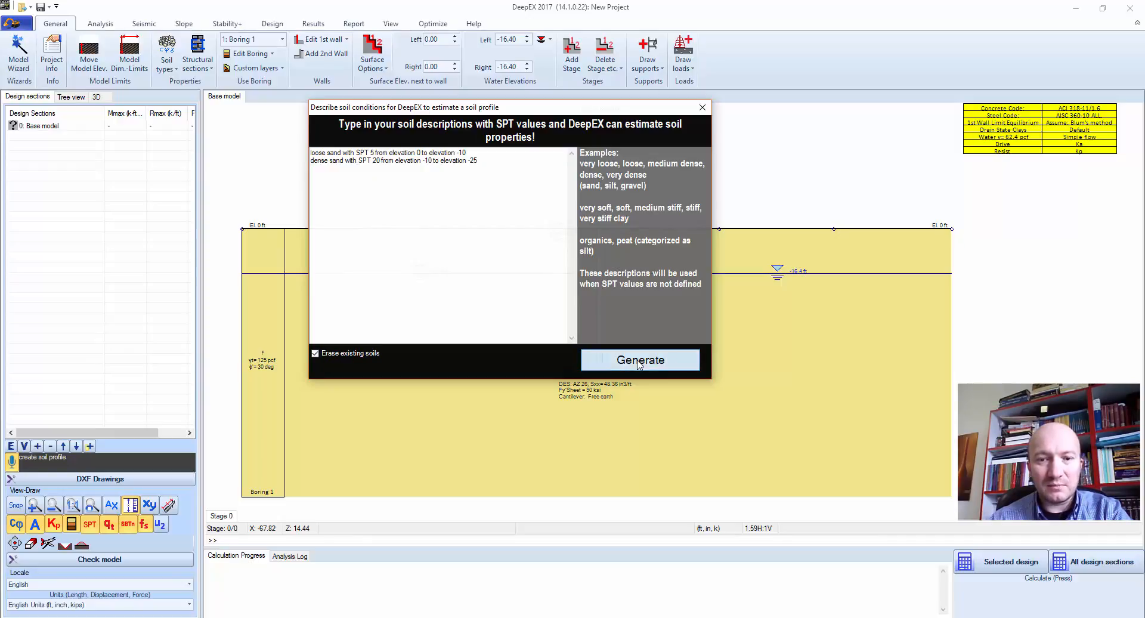
pyautogui.click(639, 360)
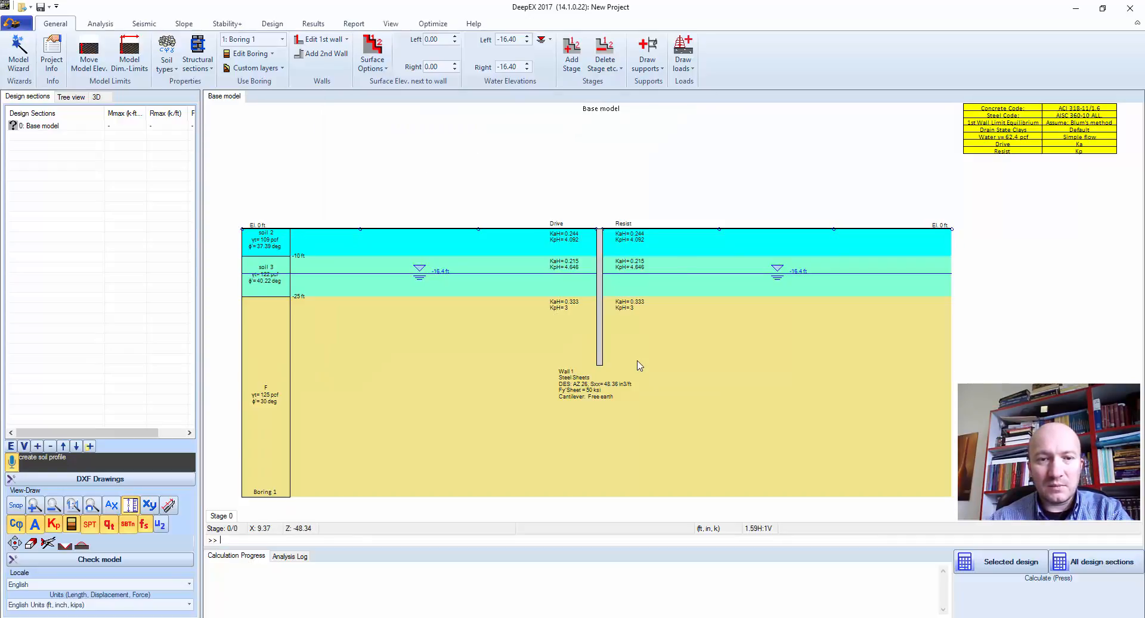
pyautogui.moveTo(426, 358)
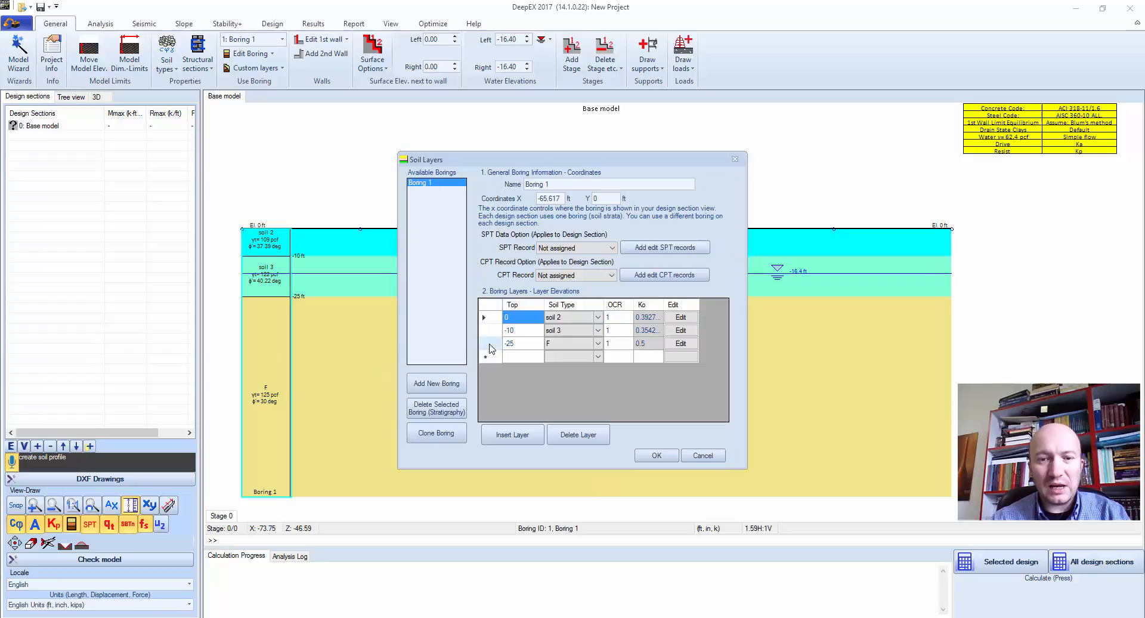
# - Delete the soil F layer starting at −25 ft from the boring layers
pyautogui.click(578, 435)
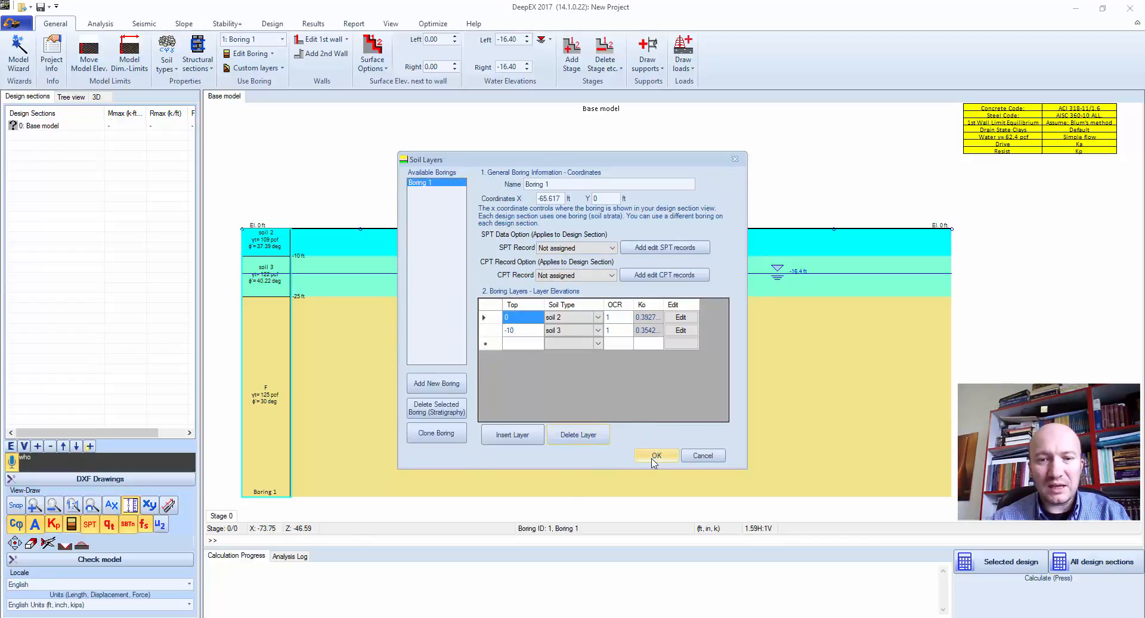
pyautogui.click(655, 455)
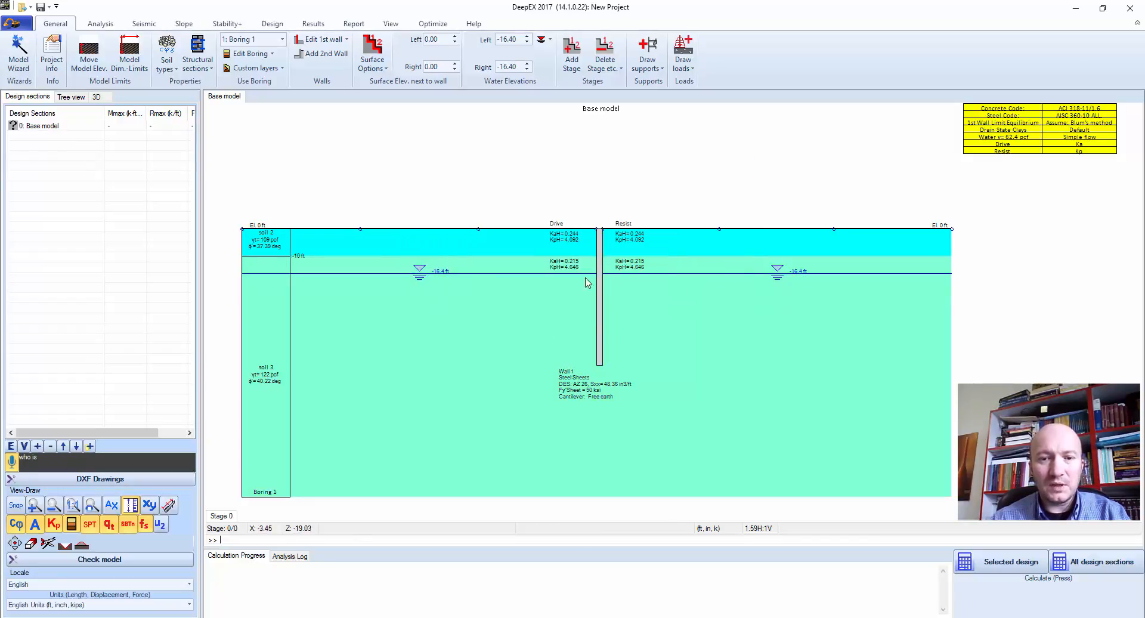
pyautogui.moveTo(277, 306)
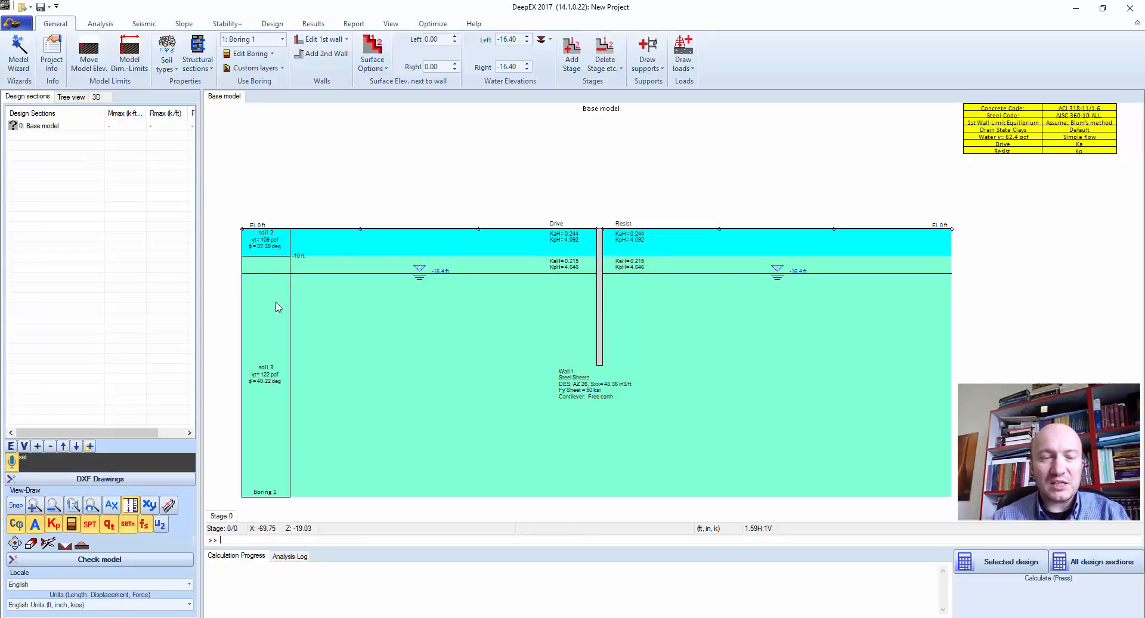
pyautogui.moveTo(71, 437)
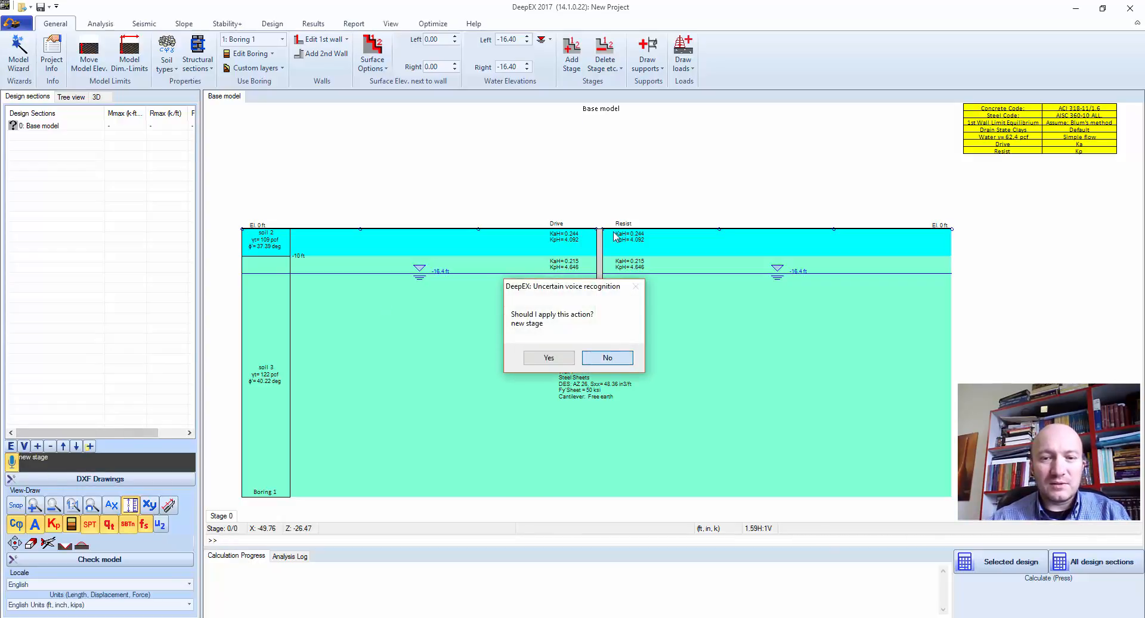
# - Decline the misheard 'new stage' prompt before creating the 30 ft tieback excavation
pyautogui.click(606, 357)
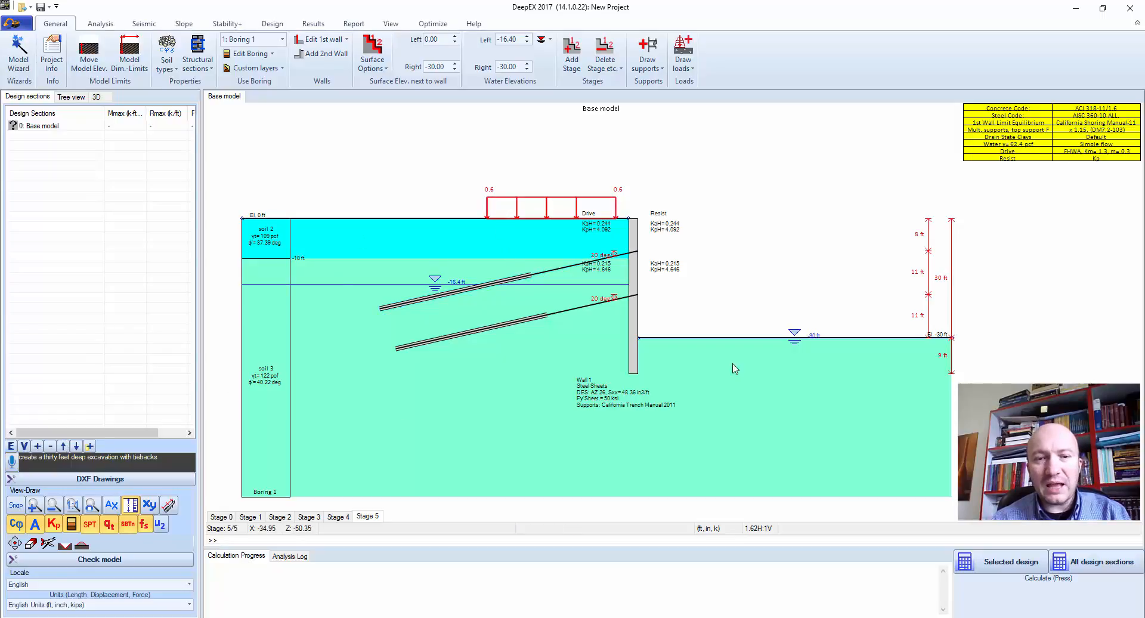
pyautogui.moveTo(520, 274)
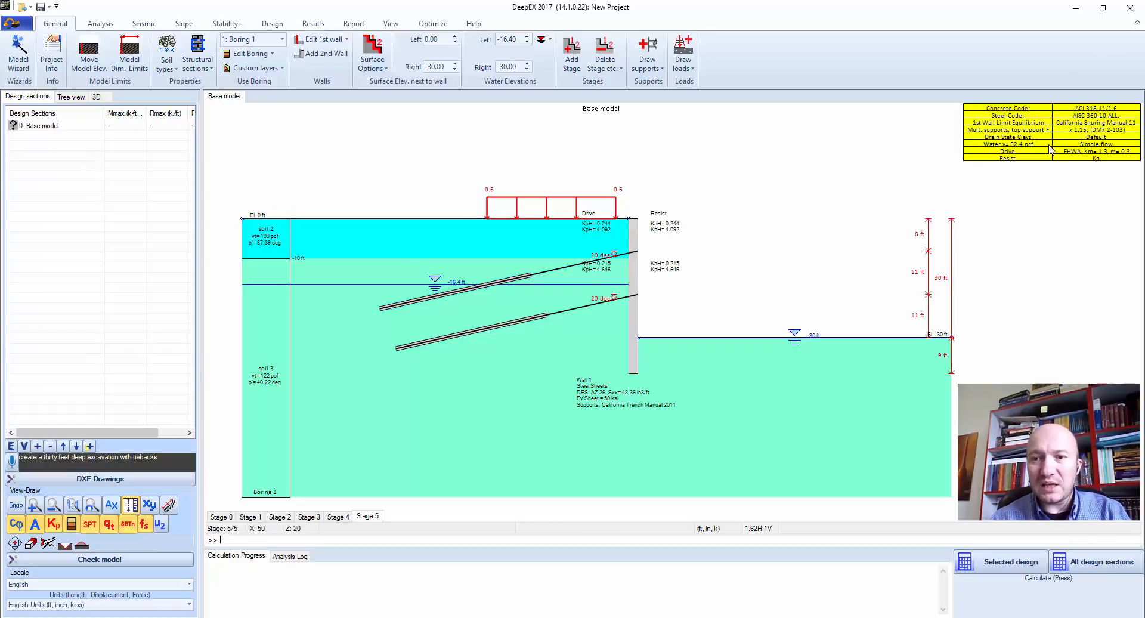
pyautogui.moveTo(919, 166)
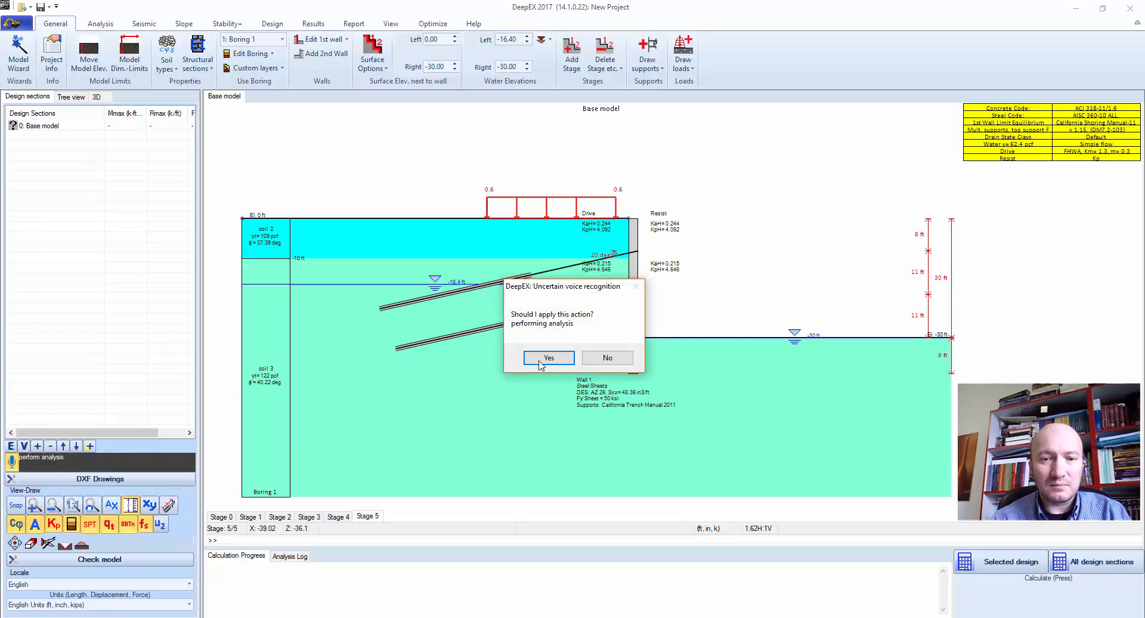
# - Run the analysis and review the Analysis and Checking Summary showing 1.52 in displacement
pyautogui.click(548, 358)
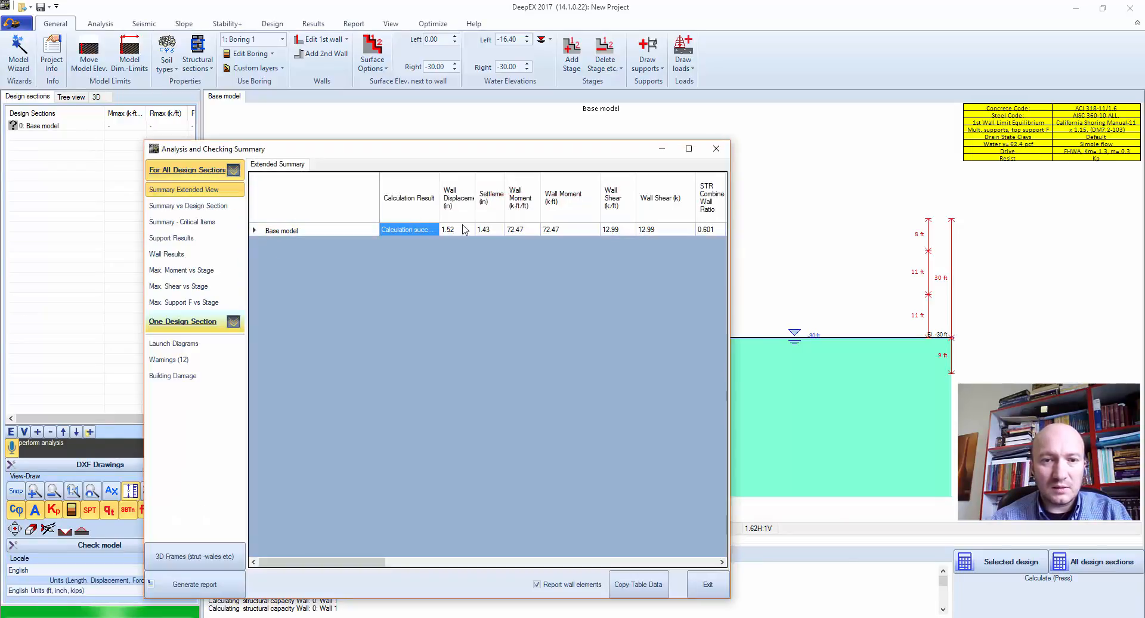
pyautogui.hscroll(3)
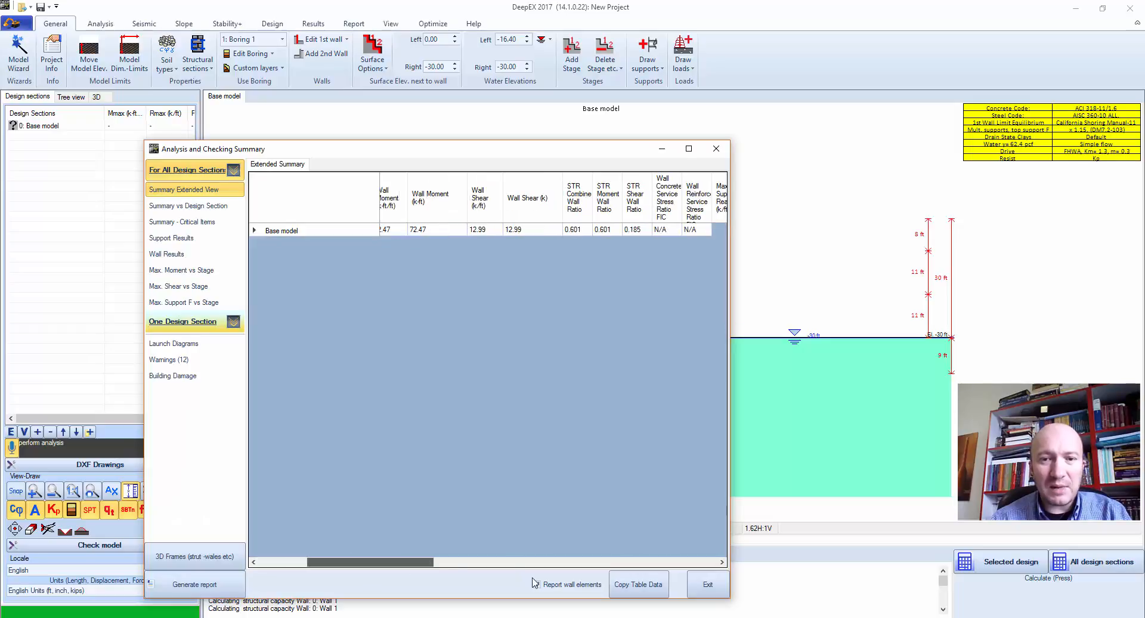
pyautogui.click(538, 584)
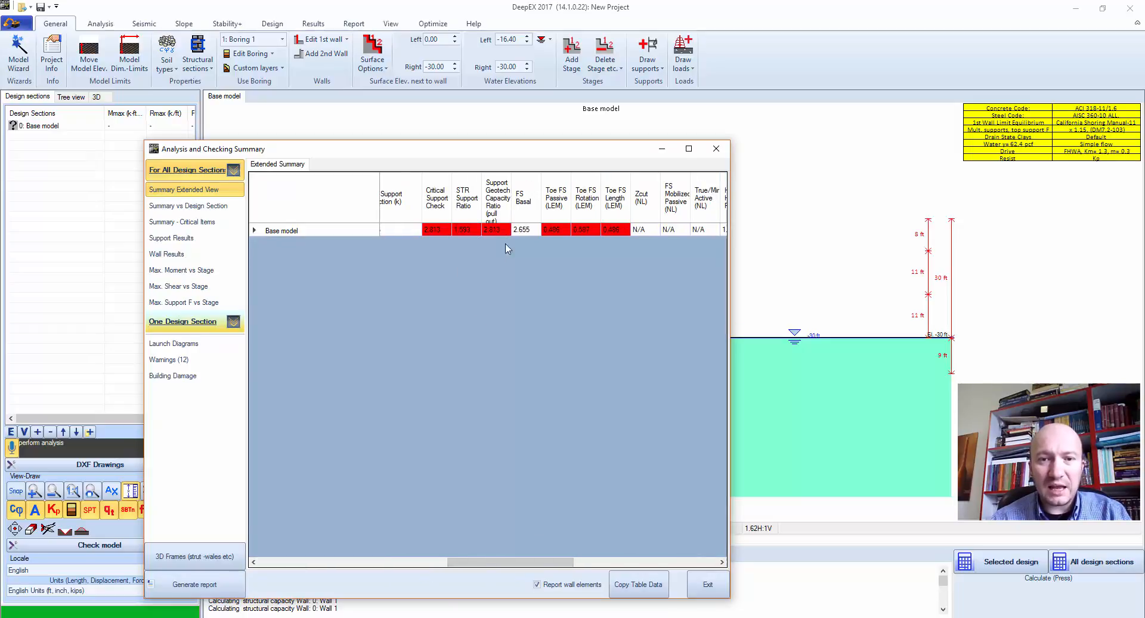
pyautogui.click(715, 148)
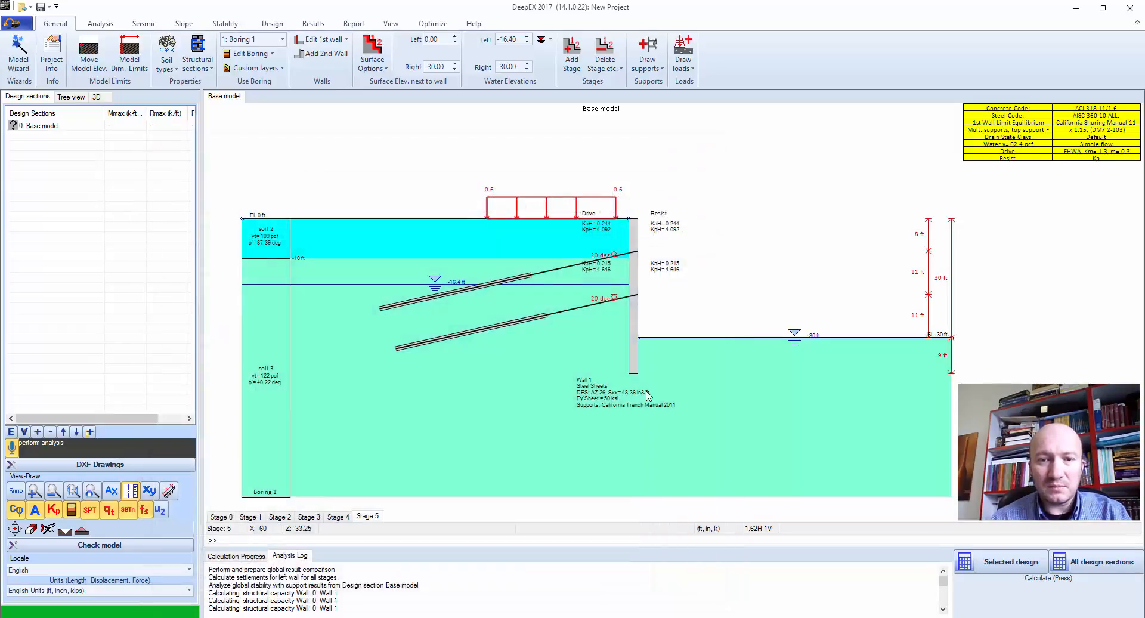
pyautogui.click(313, 23)
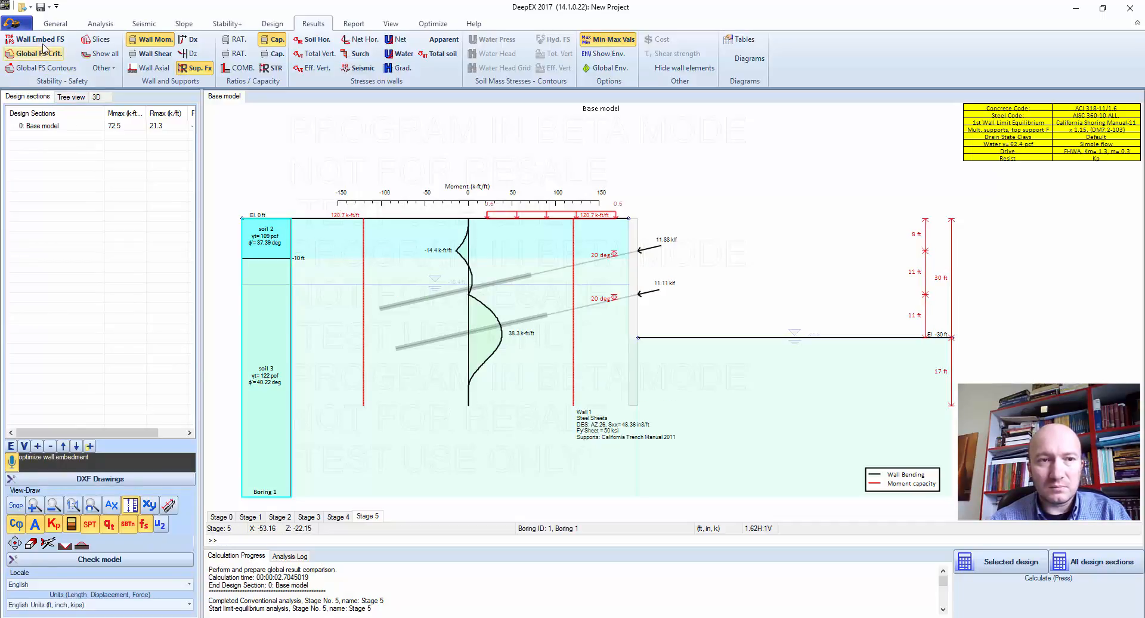
# - Show the Wall Embed FS toe safety table for the 17 ft embedment
pyautogui.click(35, 39)
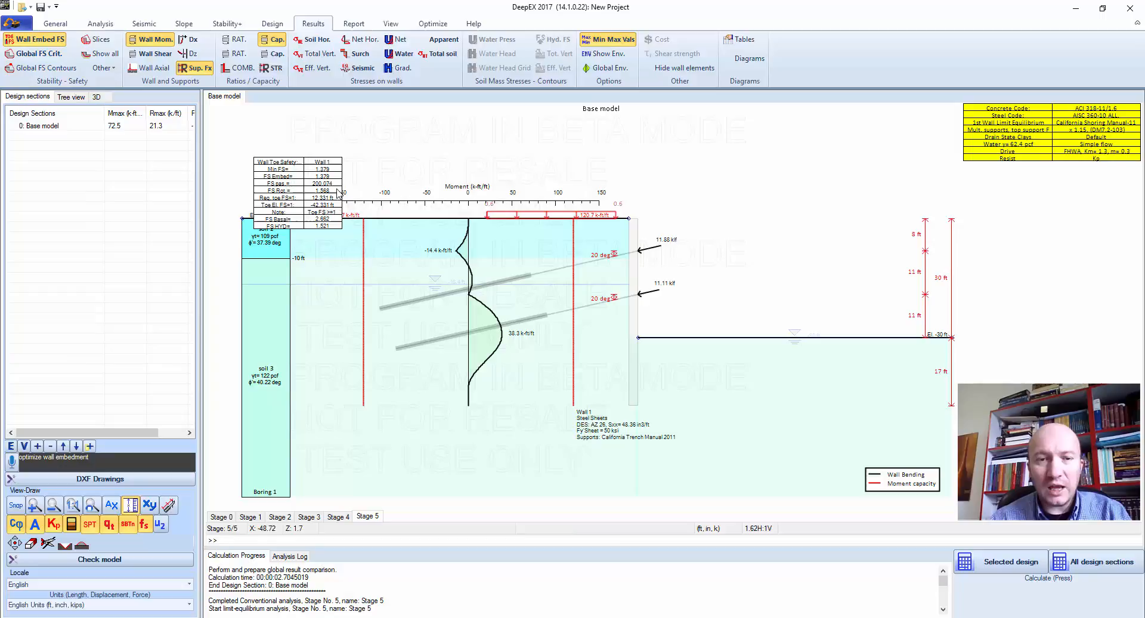
pyautogui.moveTo(329, 190)
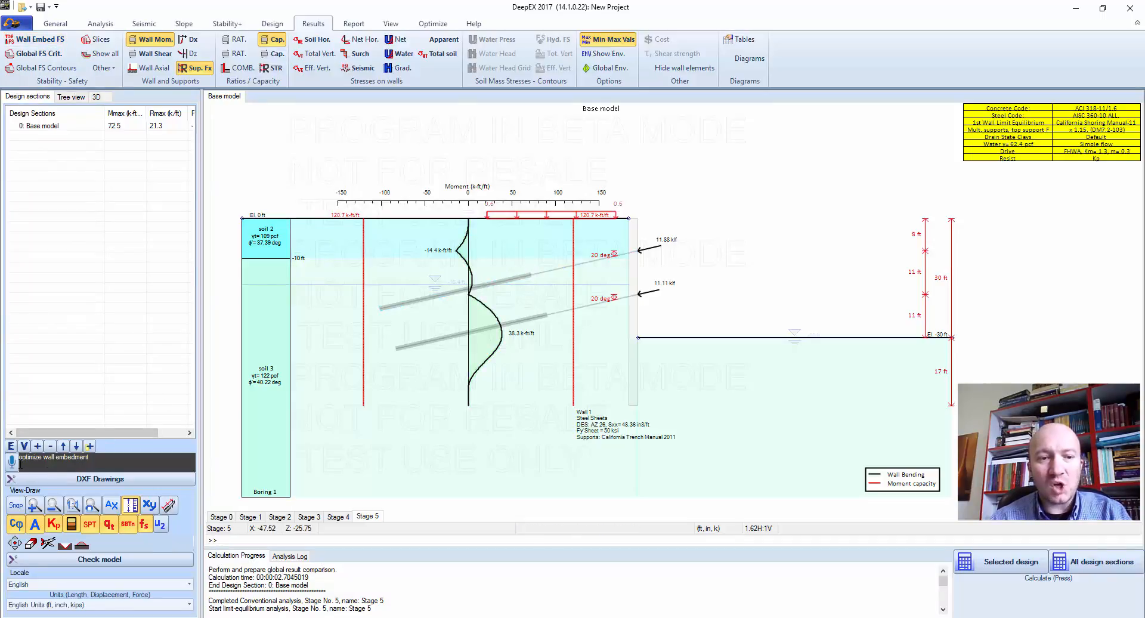
pyautogui.moveTo(365, 335)
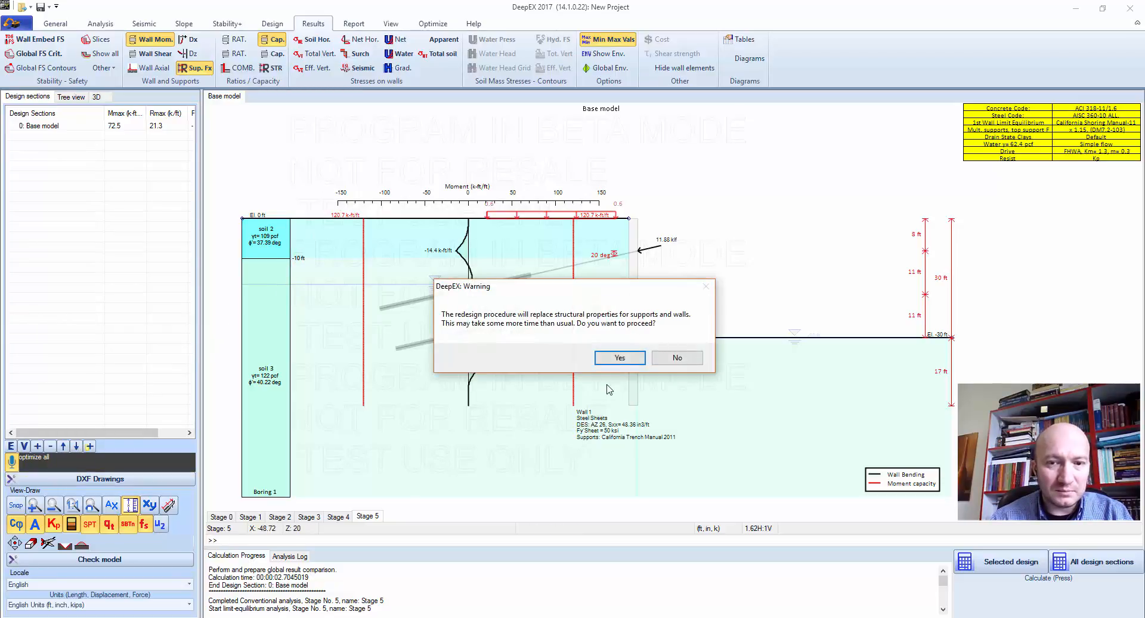
# - Accept the warning that optimization will replace wall and support structural properties
pyautogui.click(619, 357)
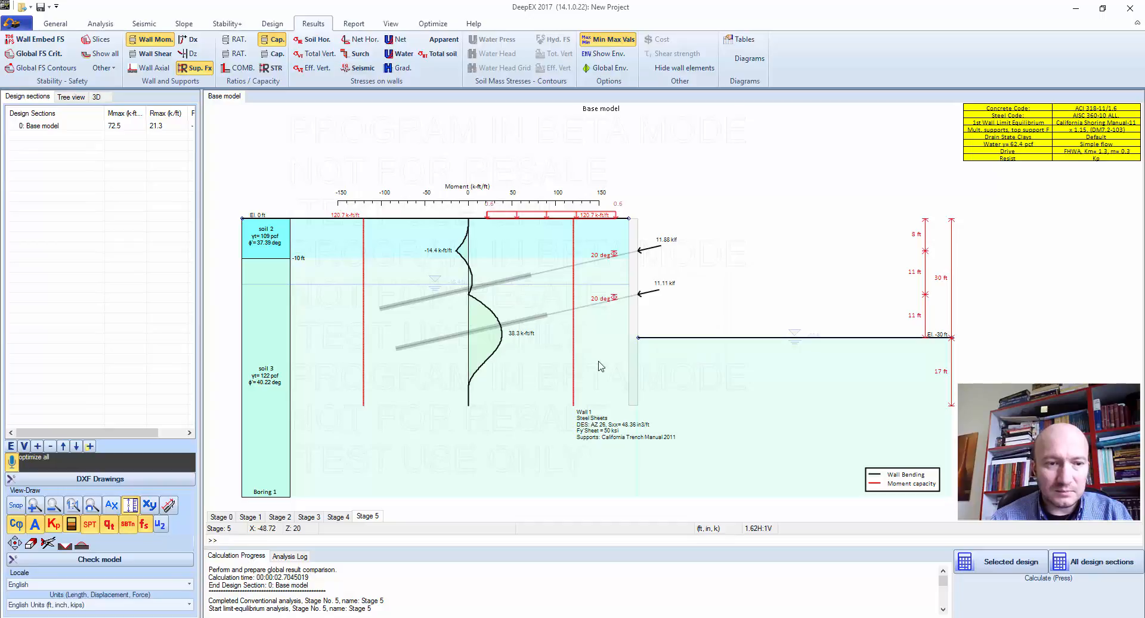
pyautogui.moveTo(592, 371)
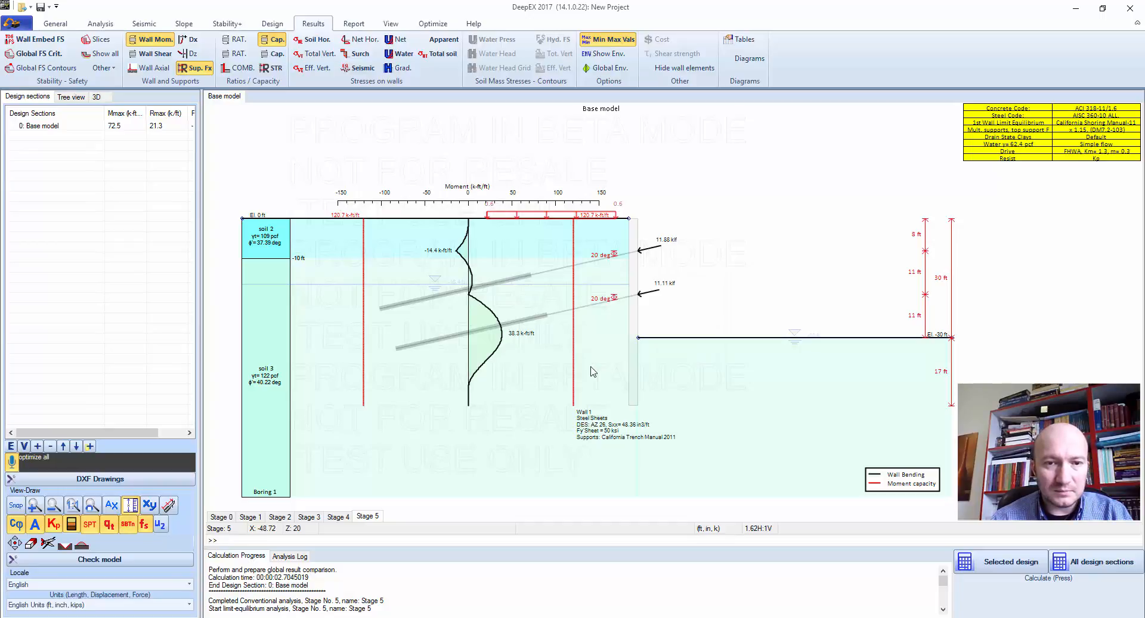
pyautogui.moveTo(19, 473)
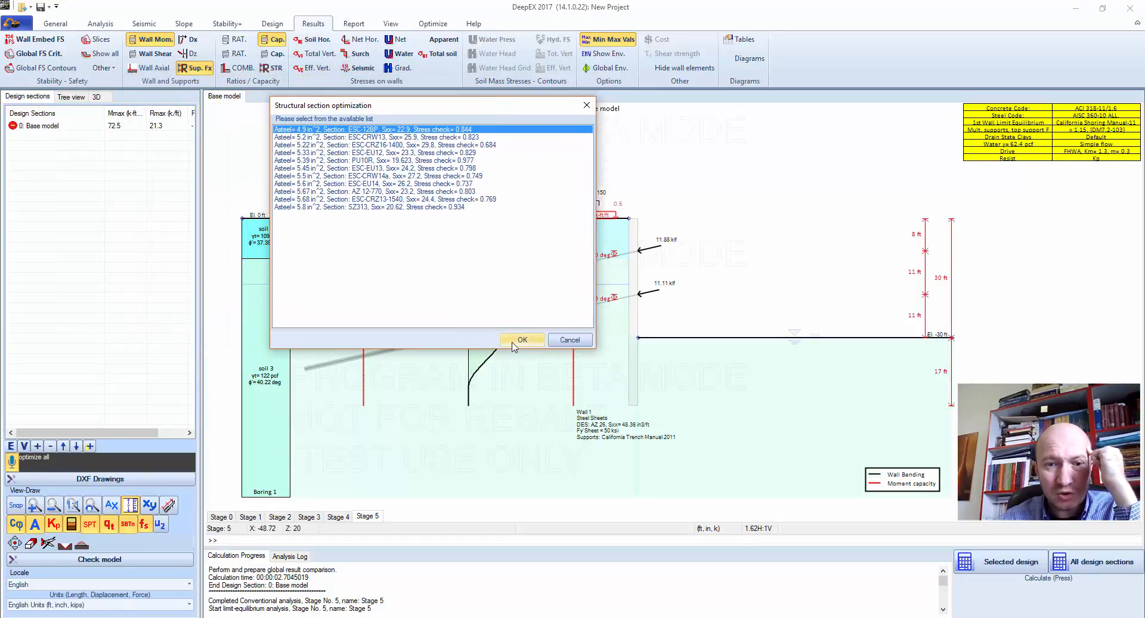
# - Accept the ESC-12BP wall section and close the Notepad optimization report
pyautogui.click(521, 340)
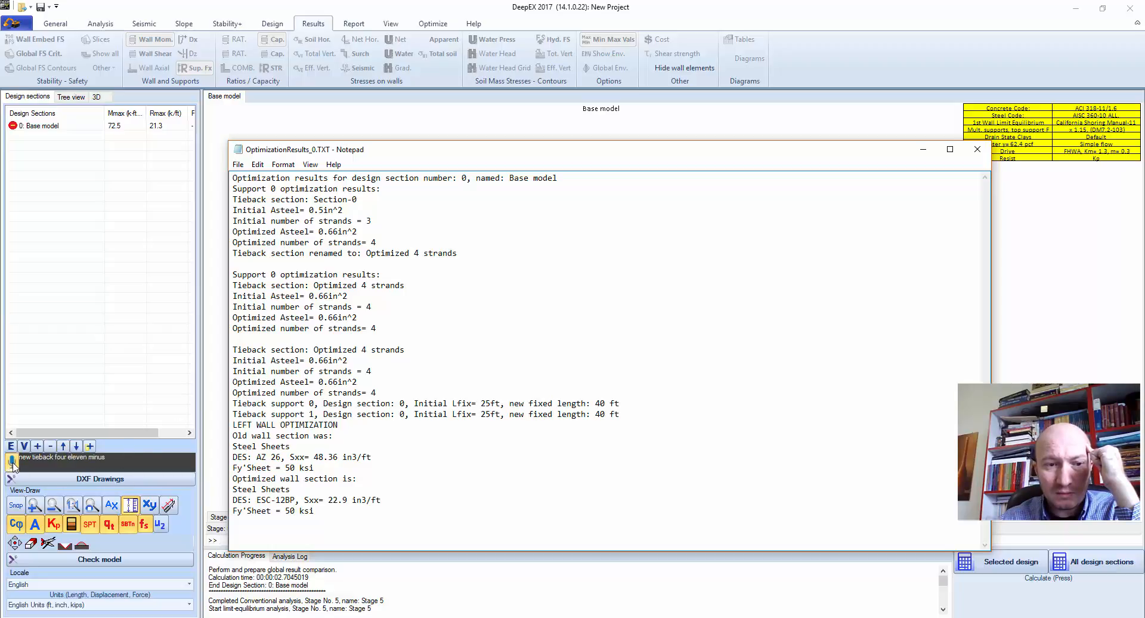
pyautogui.moveTo(976, 149)
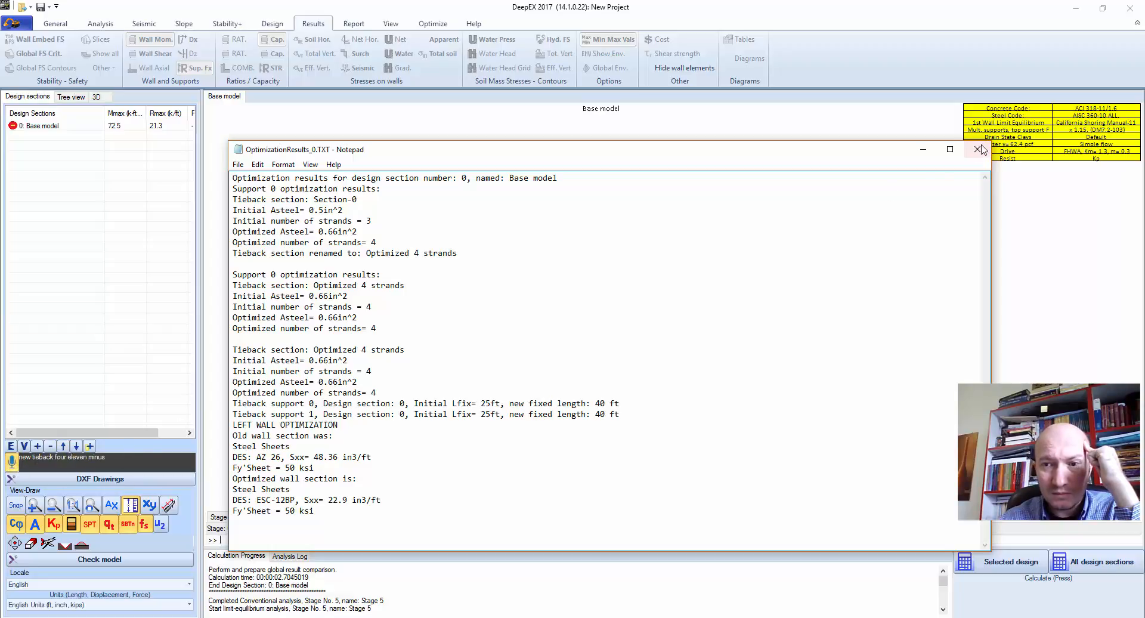
pyautogui.click(978, 149)
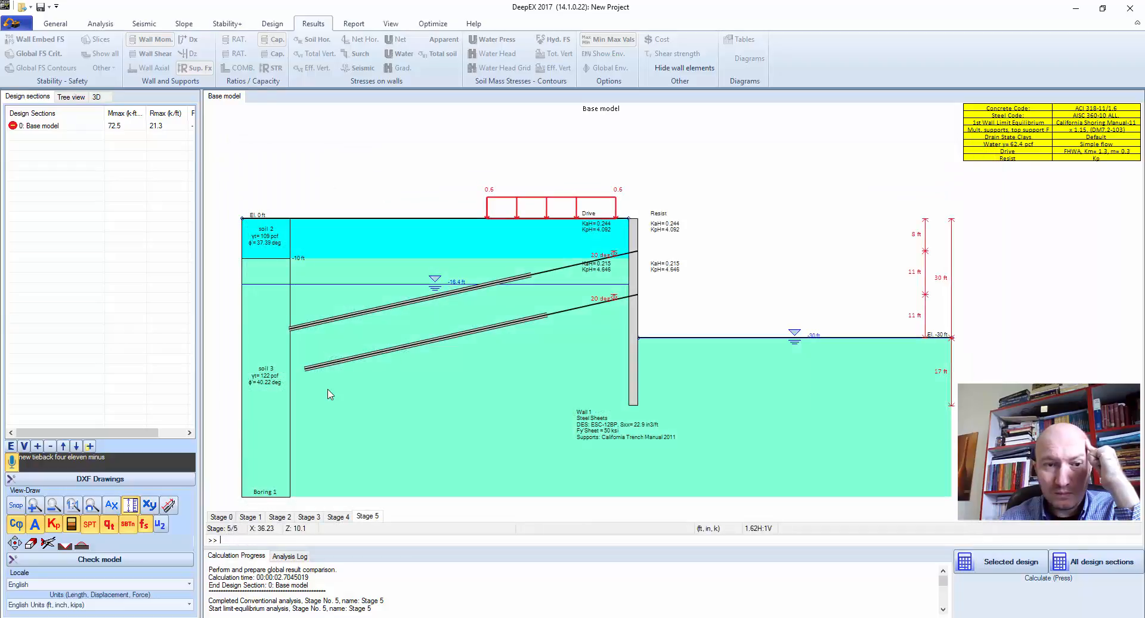
pyautogui.moveTo(705, 259)
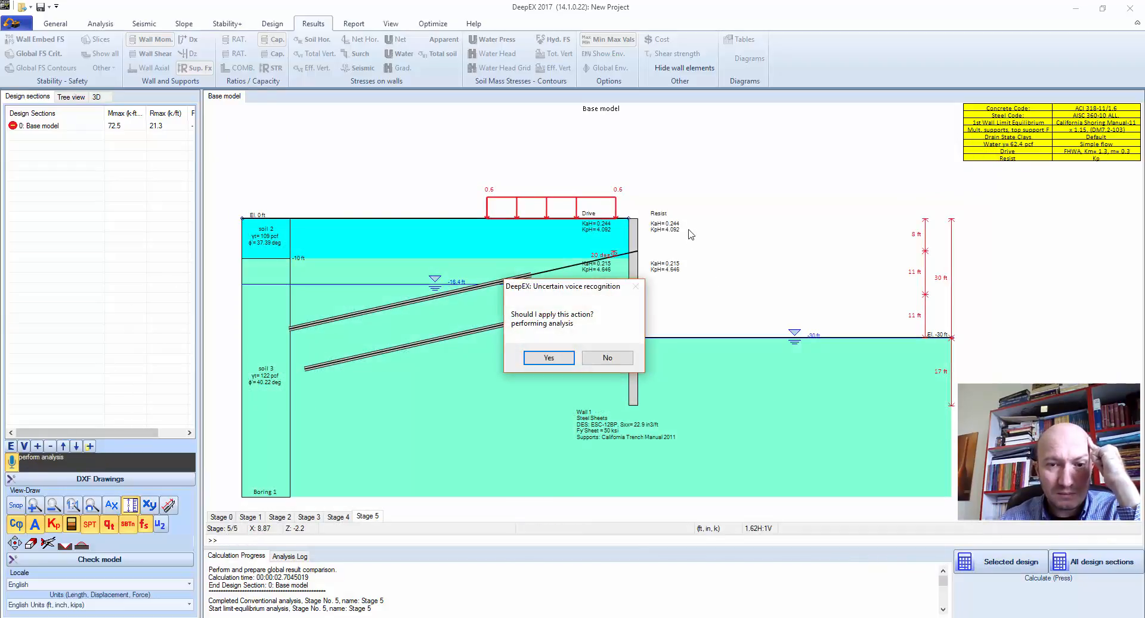
# - Re-analyze the optimized model, reviewing 0.58 in displacement and 38.3 k-ft/ft moment
pyautogui.click(549, 358)
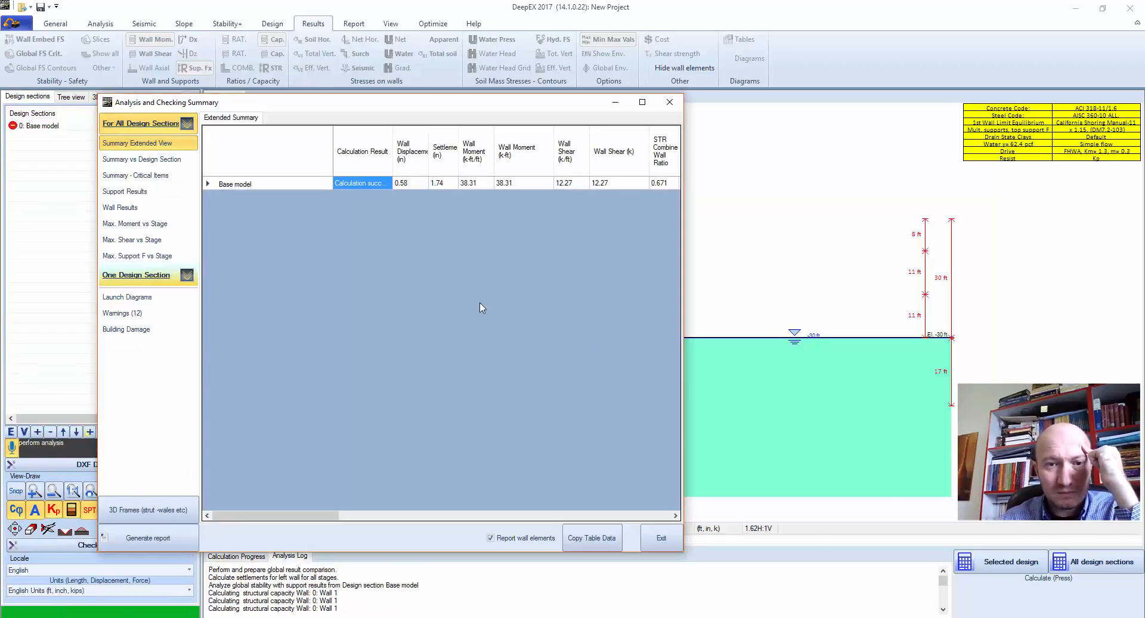
pyautogui.click(475, 182)
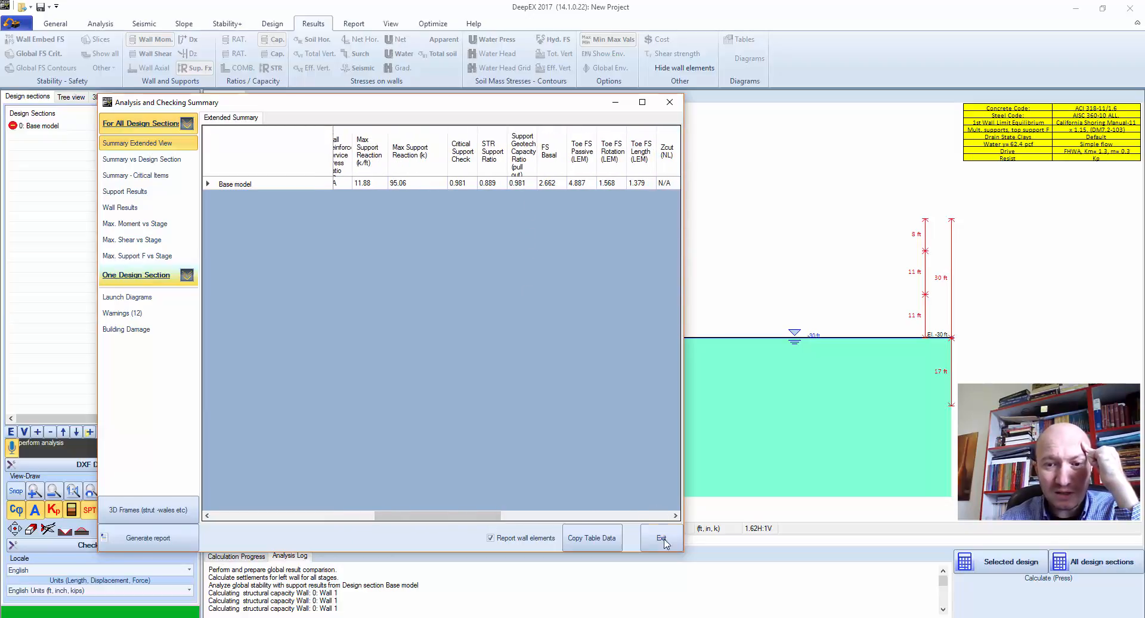
pyautogui.click(662, 538)
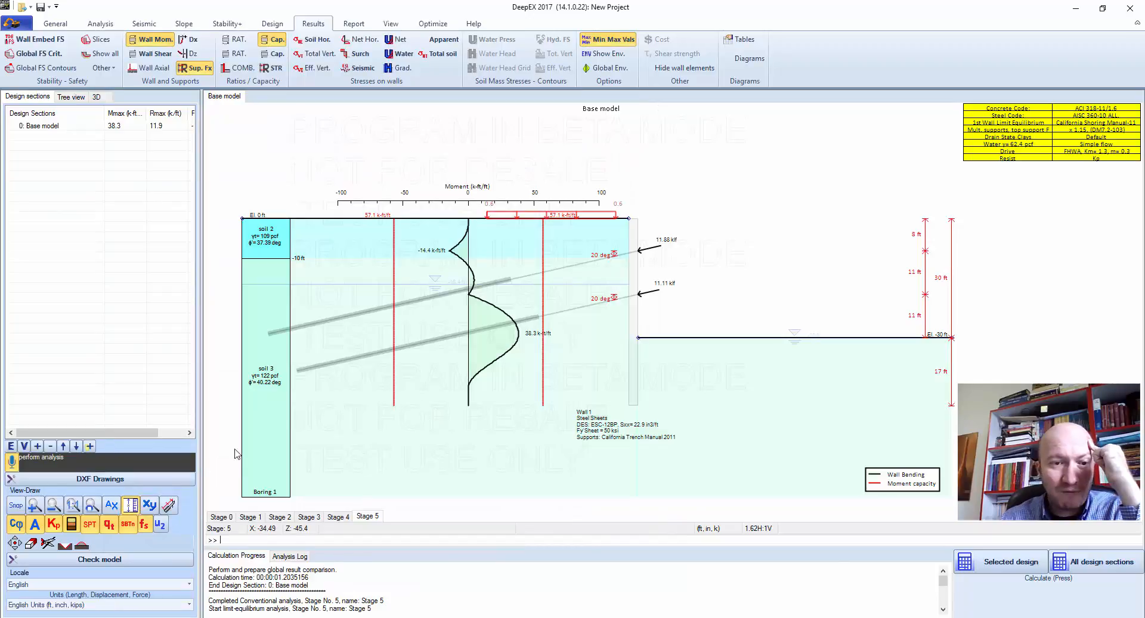
pyautogui.moveTo(143, 486)
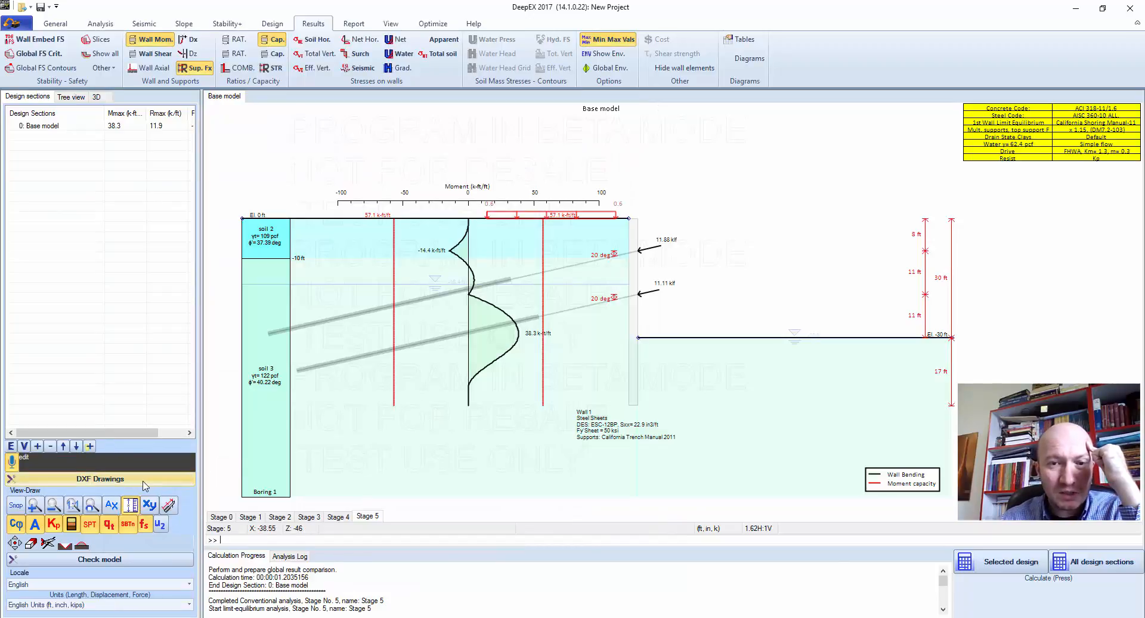
# - Show sketch drawings of all stages at 1:600 scale in the maximized DXF Drawings window
pyautogui.click(101, 478)
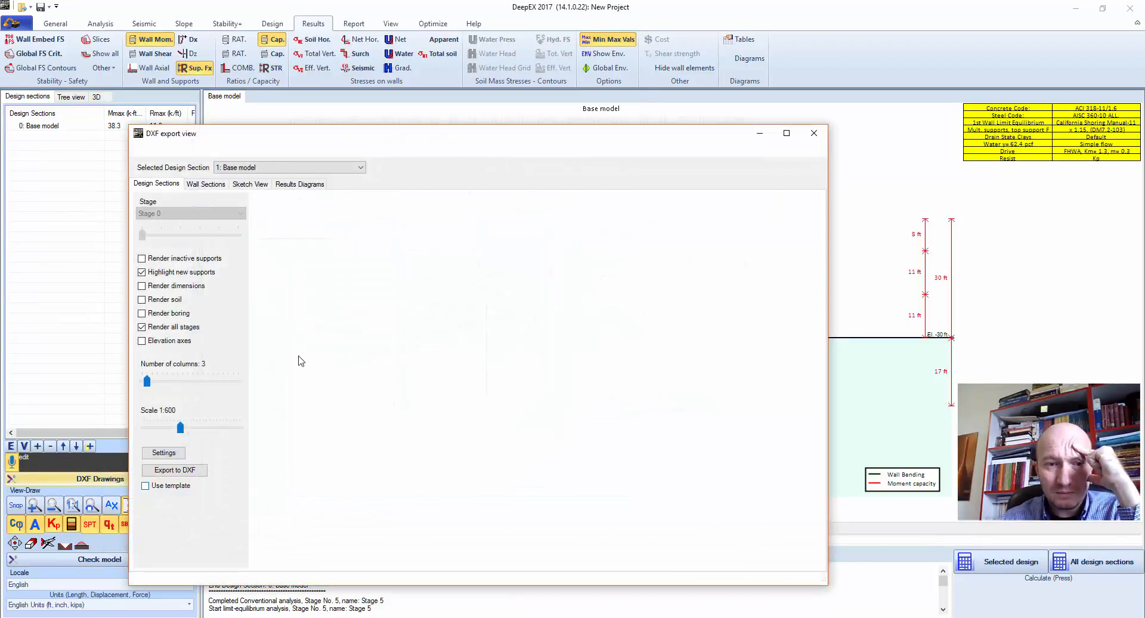
pyautogui.click(787, 133)
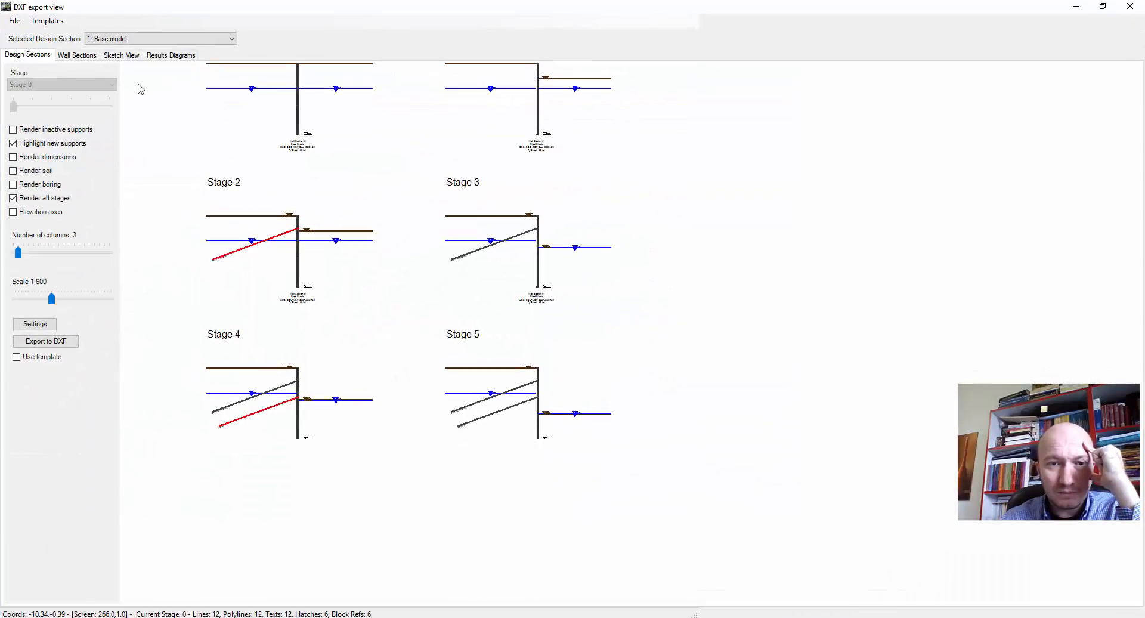
pyautogui.click(121, 55)
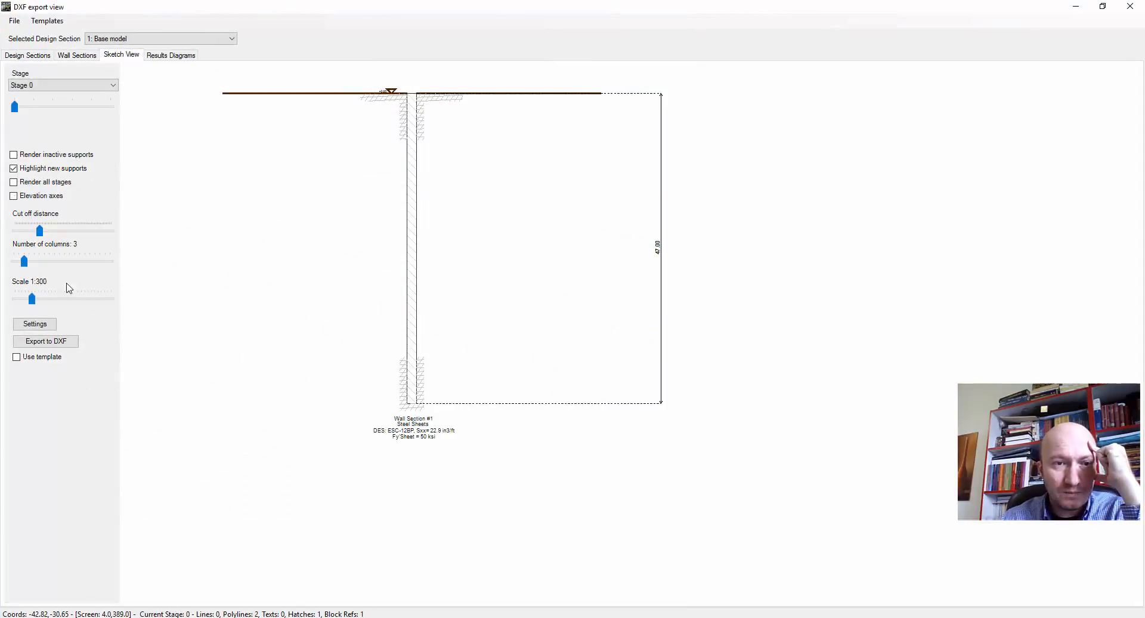
pyautogui.click(13, 182)
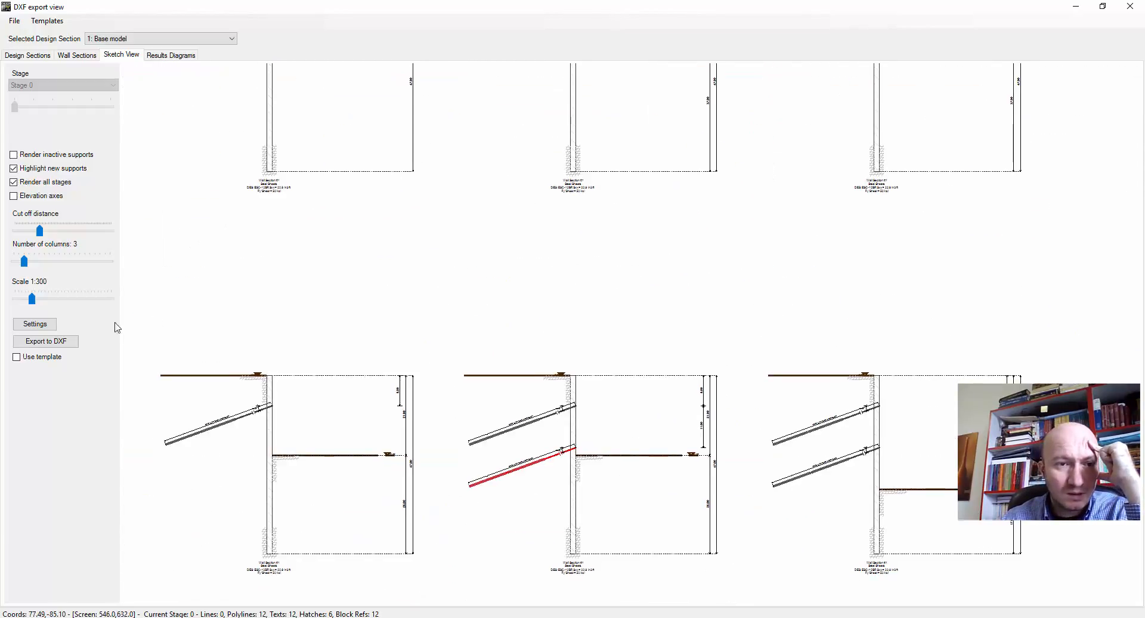
pyautogui.moveTo(32, 298); pyautogui.dragTo(26, 298)
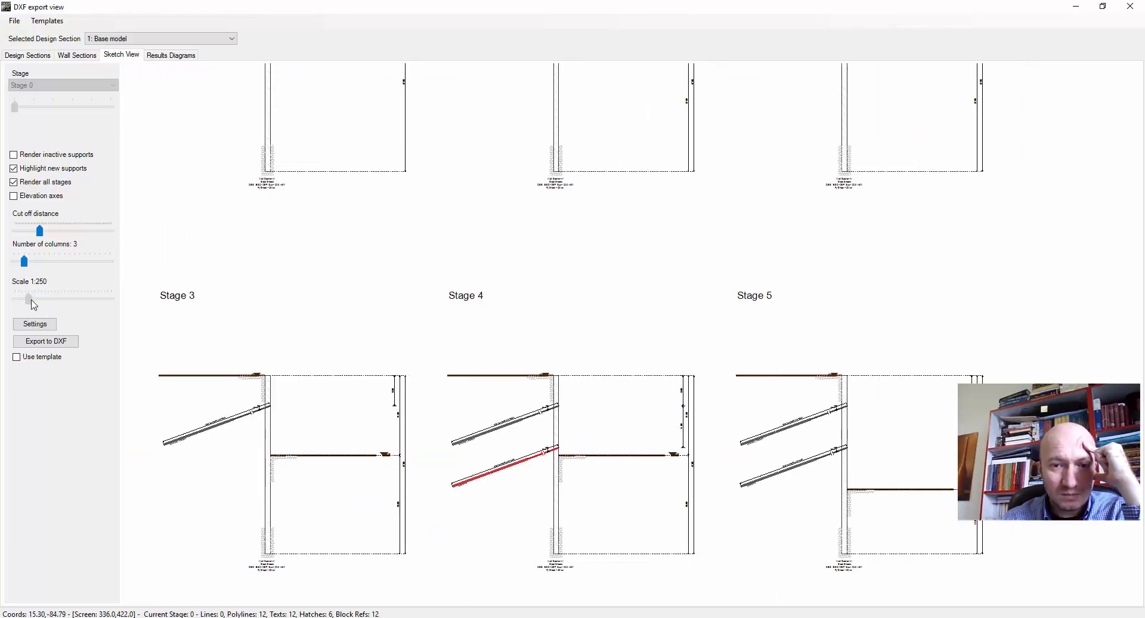
pyautogui.moveTo(32, 296); pyautogui.dragTo(55, 296)
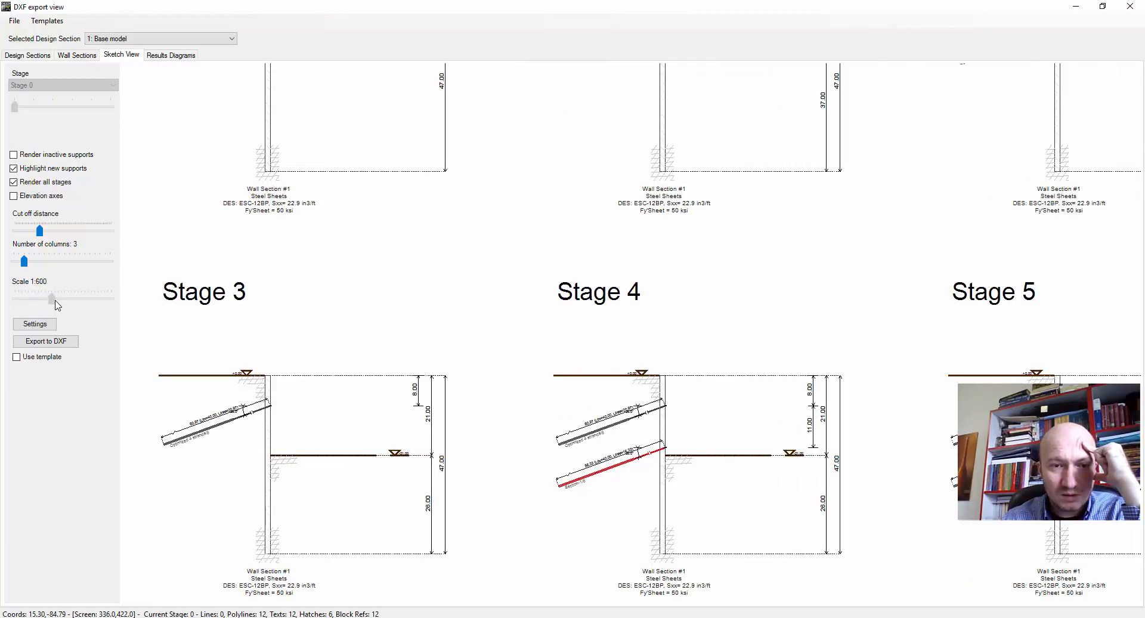
pyautogui.rightClick(357, 300)
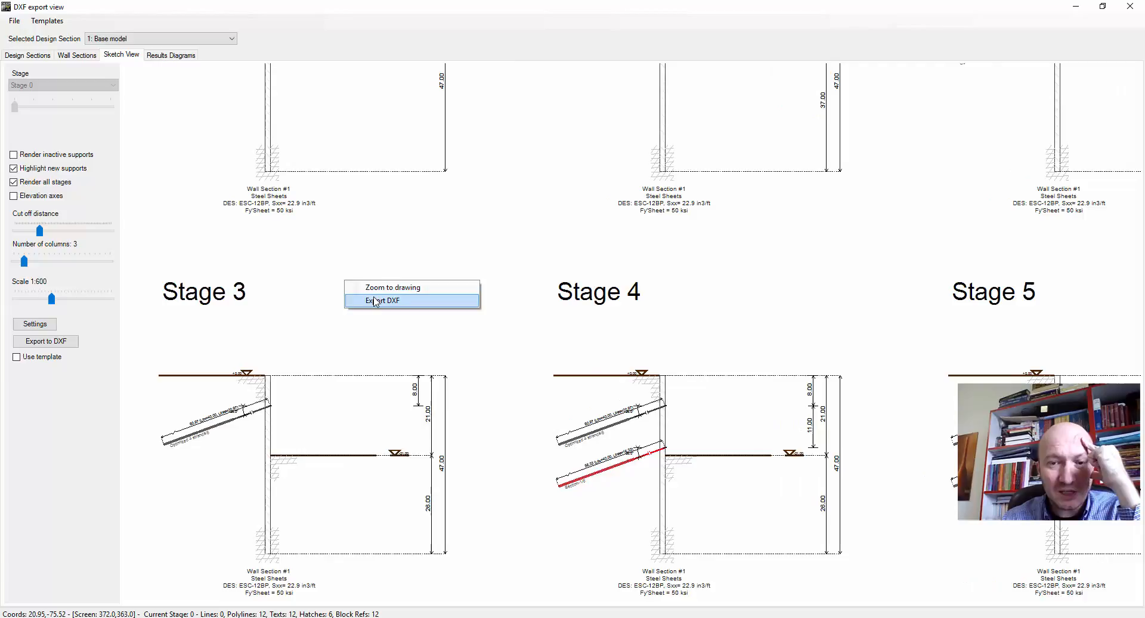